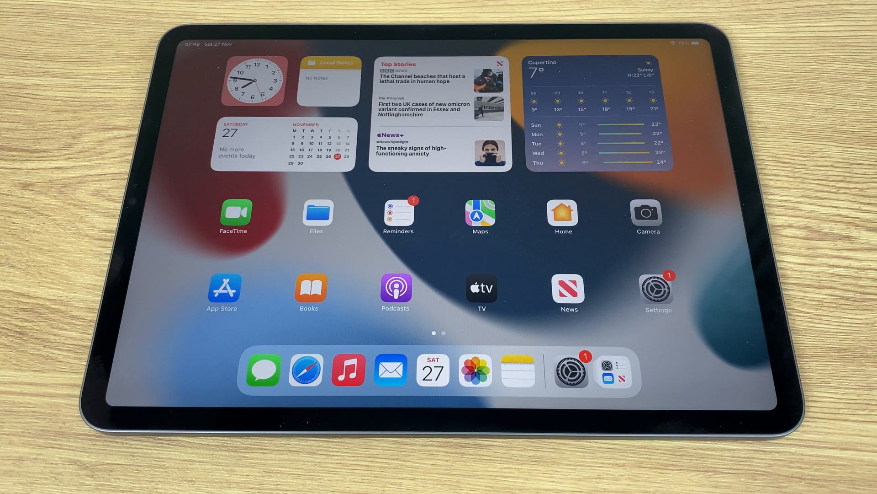
Open Settings and go to the bottom of the General page
click(657, 288)
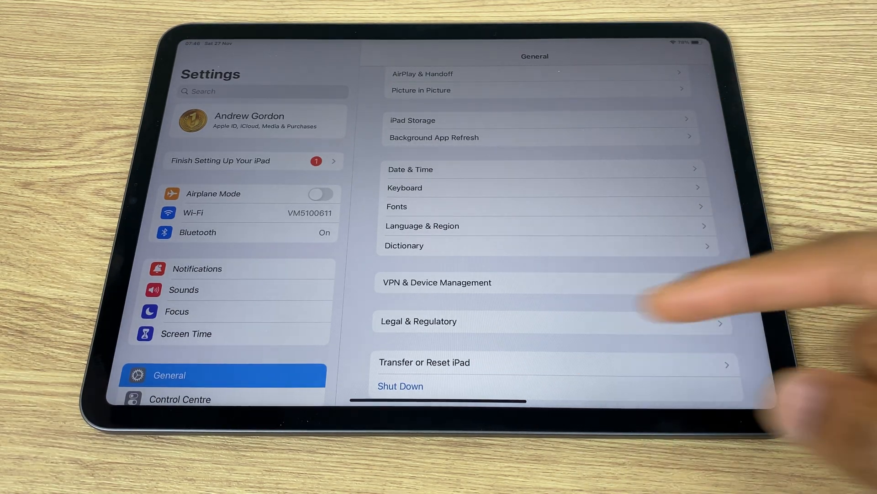
Start Erase All Content and Settings and continue past the Erase This iPad summary
click(424, 361)
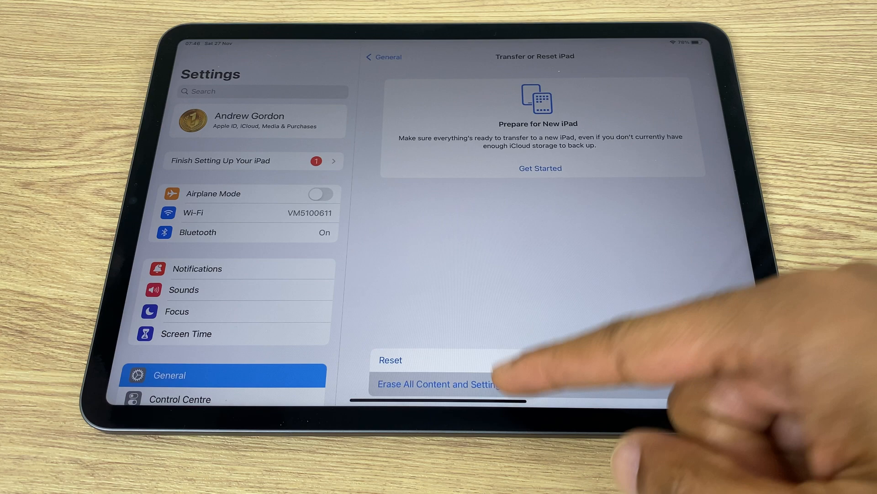
click(438, 384)
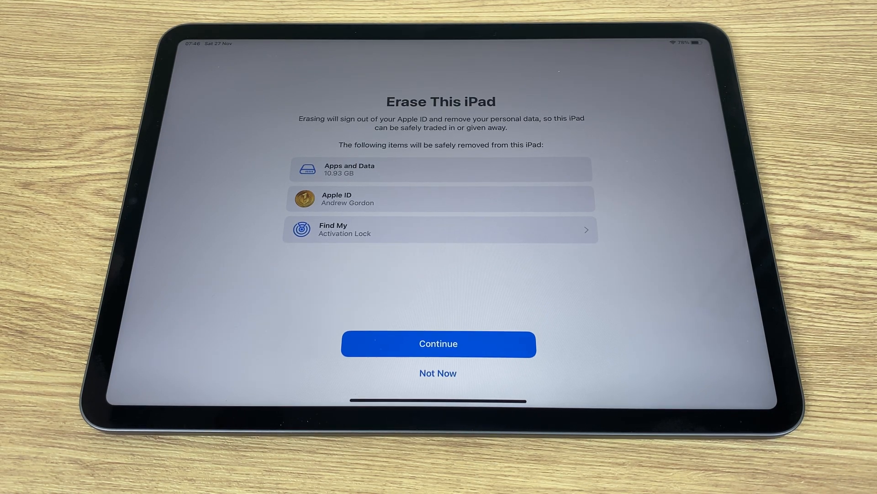
click(439, 343)
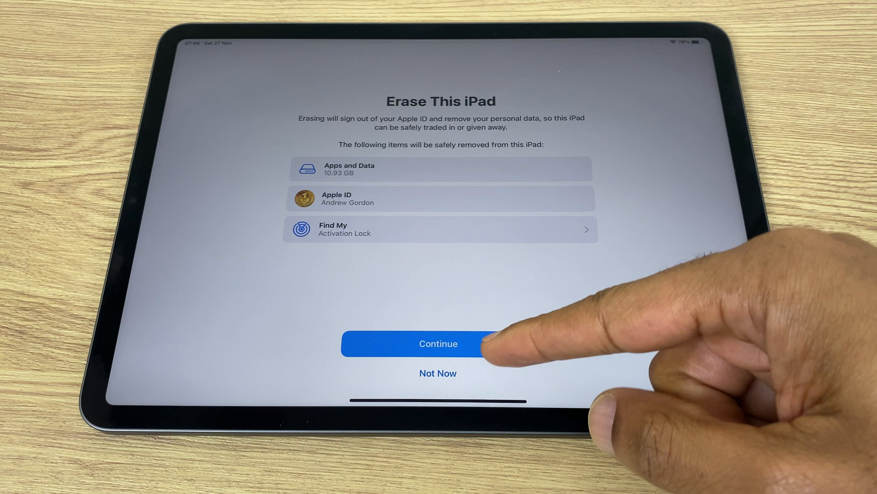
click(438, 343)
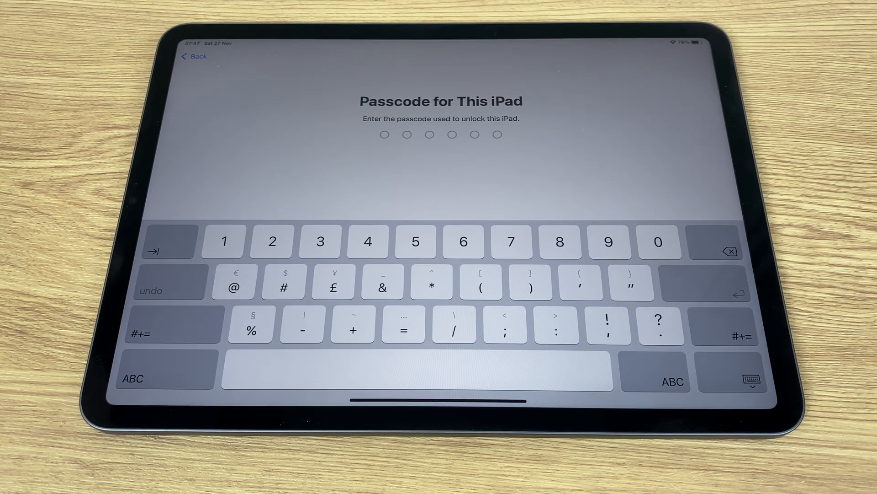
Enter the passcode and confirm Erase iPad in the final warning
click(319, 242)
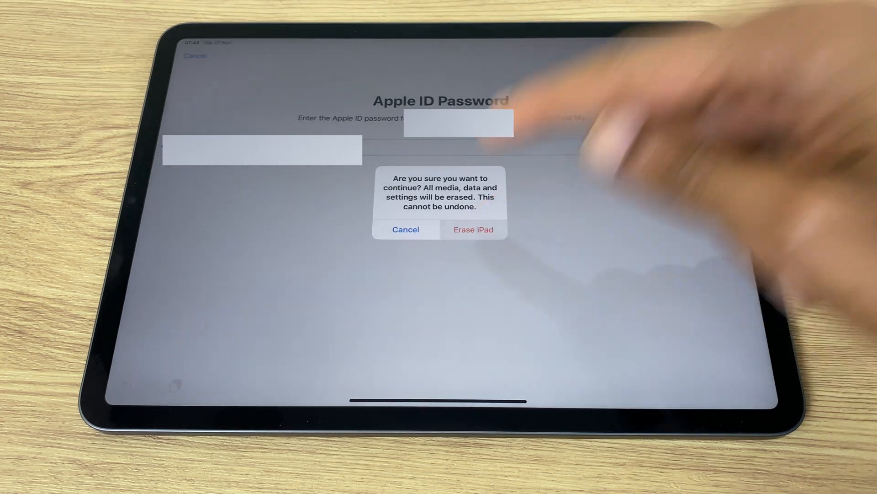
click(473, 230)
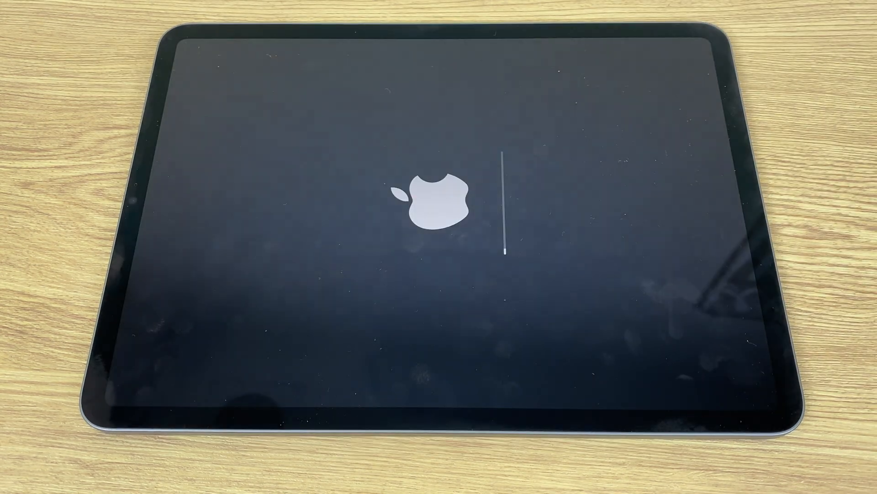